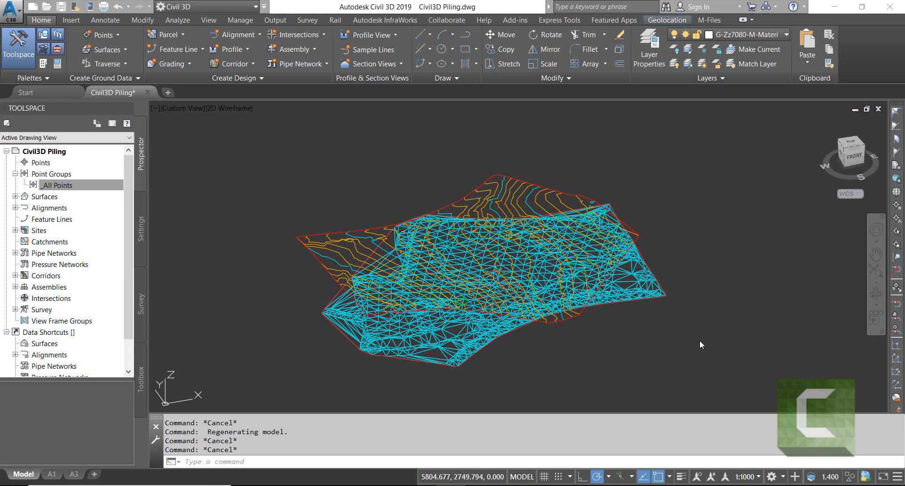
pyautogui.moveTo(554, 335)
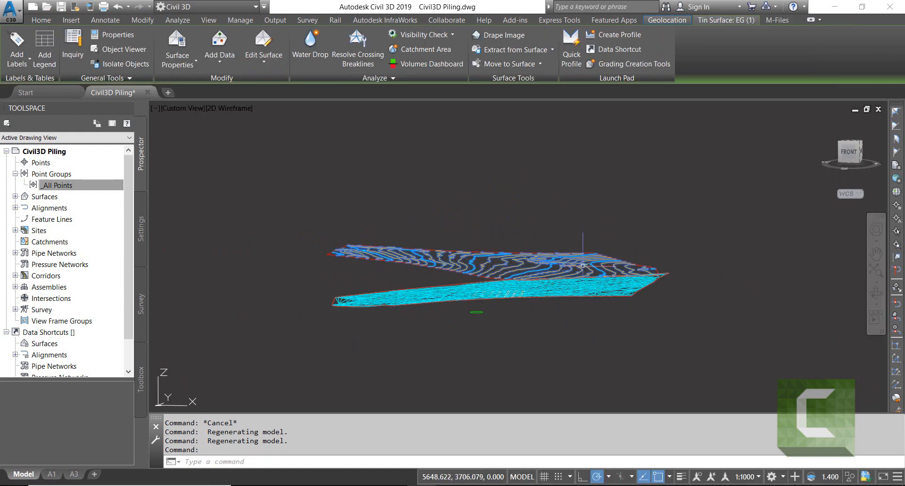
# Inspect the stacked terrain surfaces in 3D, then return to the ViewCube TOP plan view
pyautogui.click(41, 20)
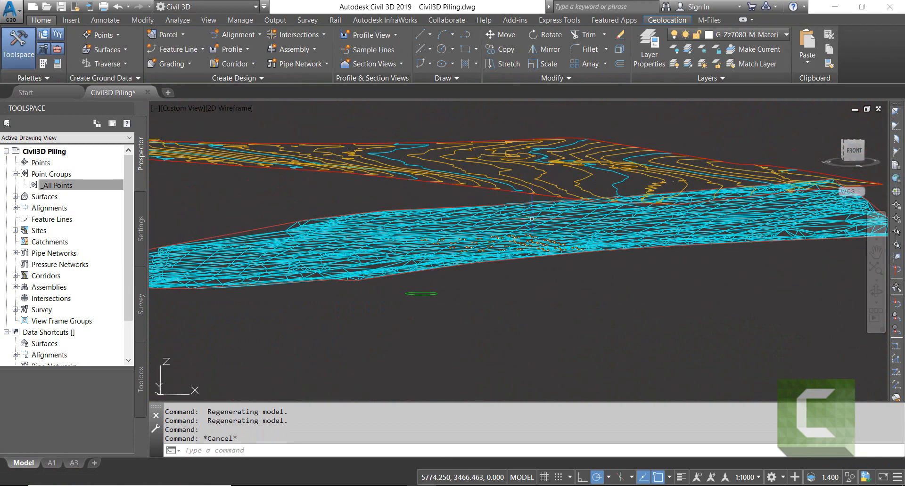
pyautogui.click(470, 225)
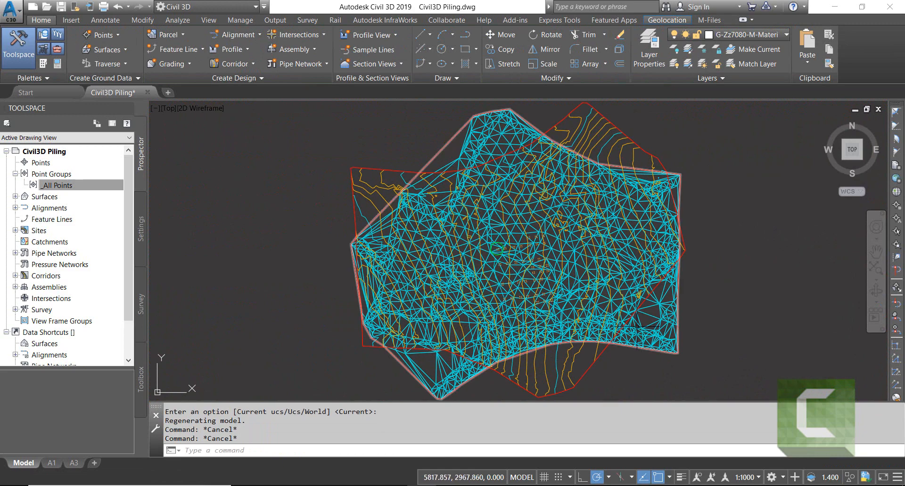
# Set the BOTTOM surface style to _No Display through its Surface Properties
pyautogui.rightClick(514, 231)
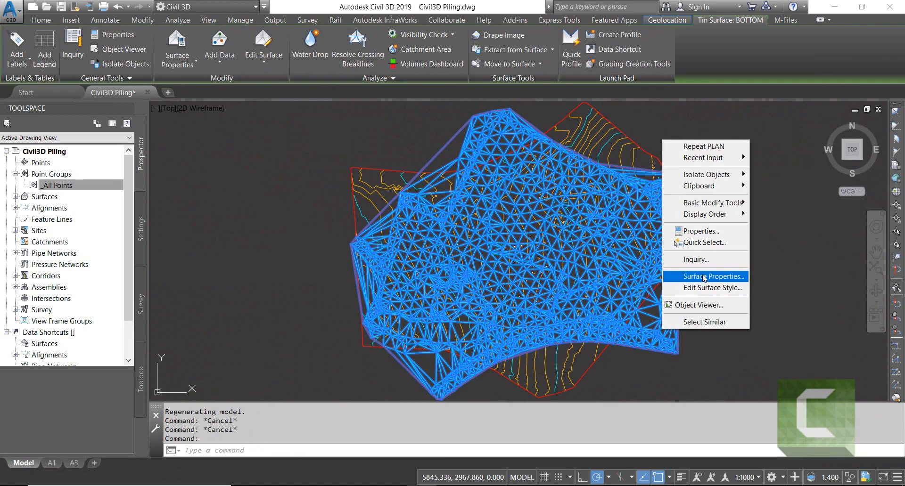
pyautogui.click(709, 276)
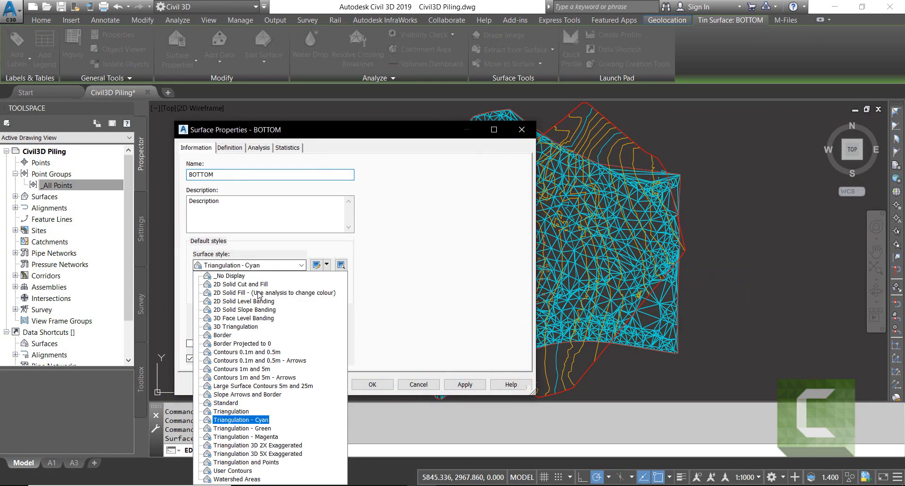
pyautogui.click(274, 292)
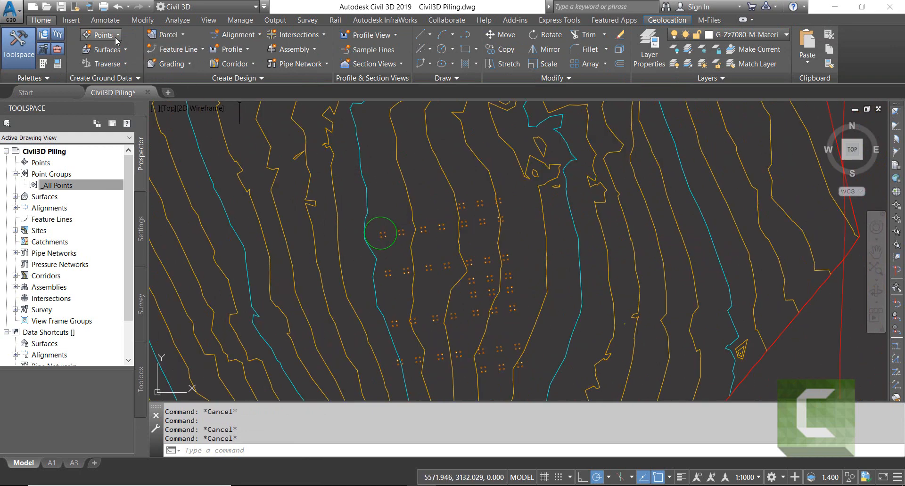
# Convert the window-selected AutoCAD pile points into COGO points via Convert AutoCAD Points
pyautogui.click(101, 35)
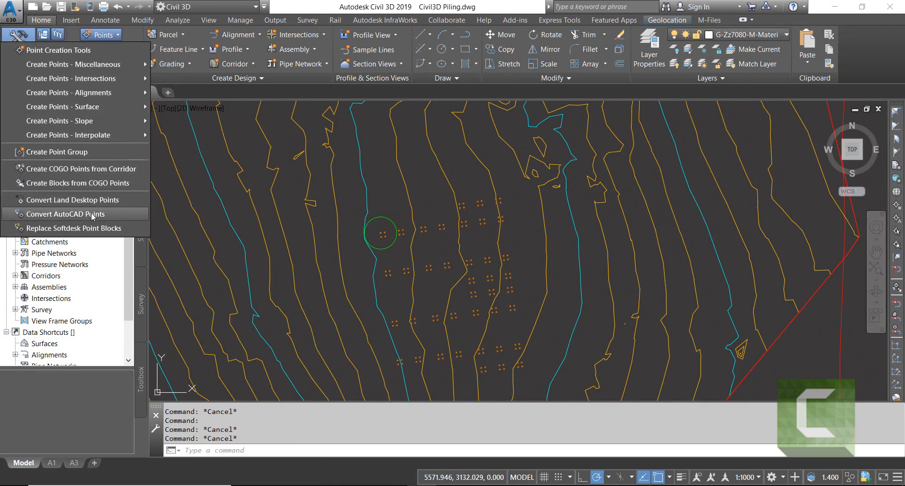
pyautogui.moveTo(65, 214)
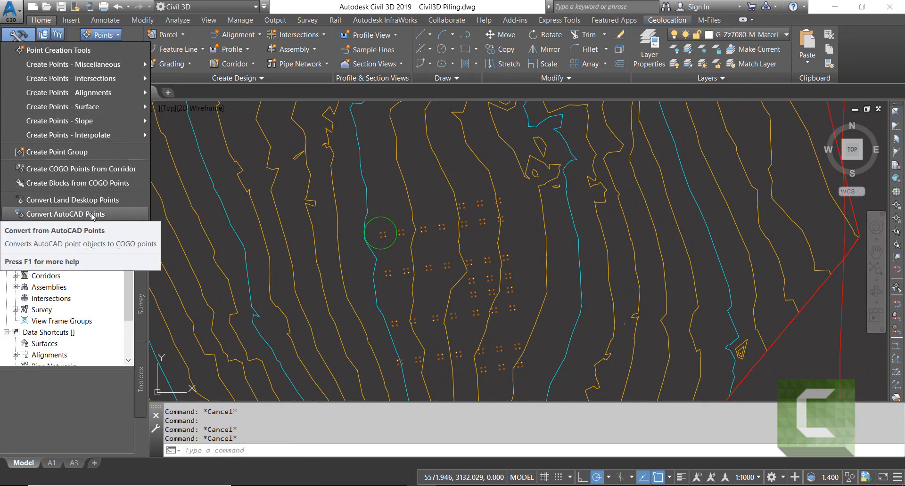
pyautogui.click(65, 214)
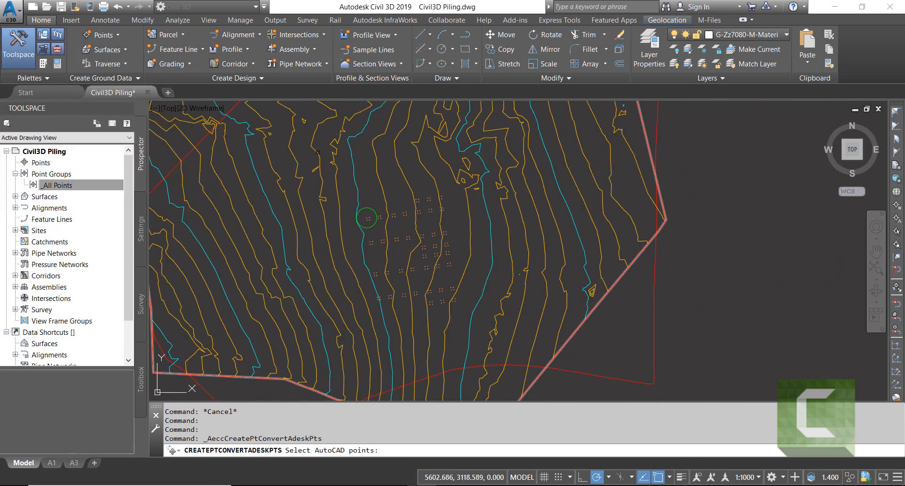
pyautogui.moveTo(318, 151); pyautogui.dragTo(493, 312)
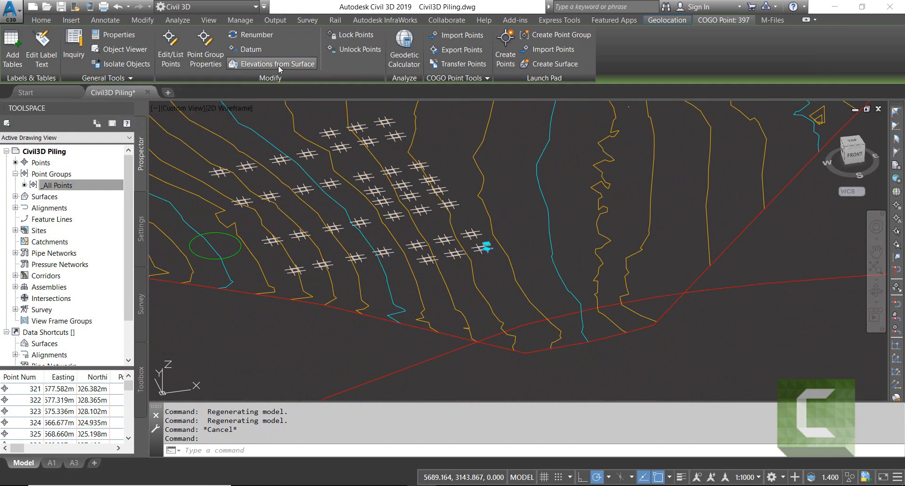
# Assign the pile COGO points elevations from the TOP surface in the Select Surface dialog
pyautogui.click(276, 64)
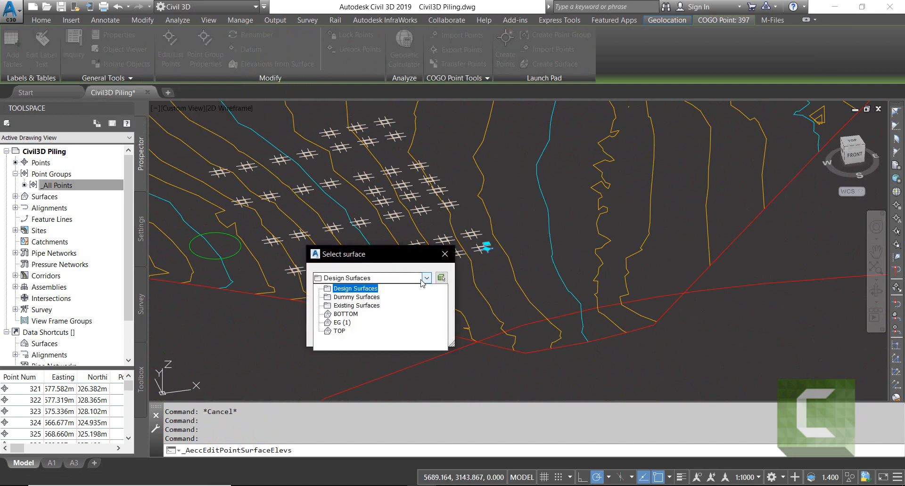
pyautogui.click(345, 313)
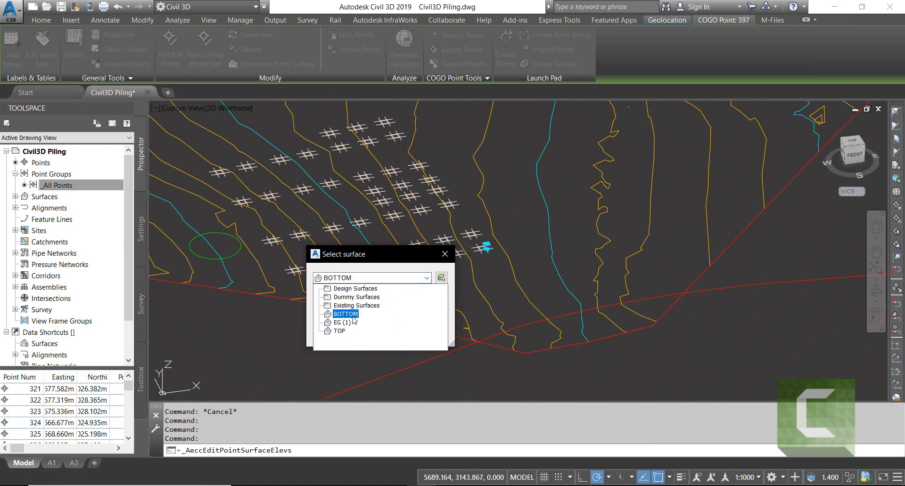
pyautogui.click(339, 330)
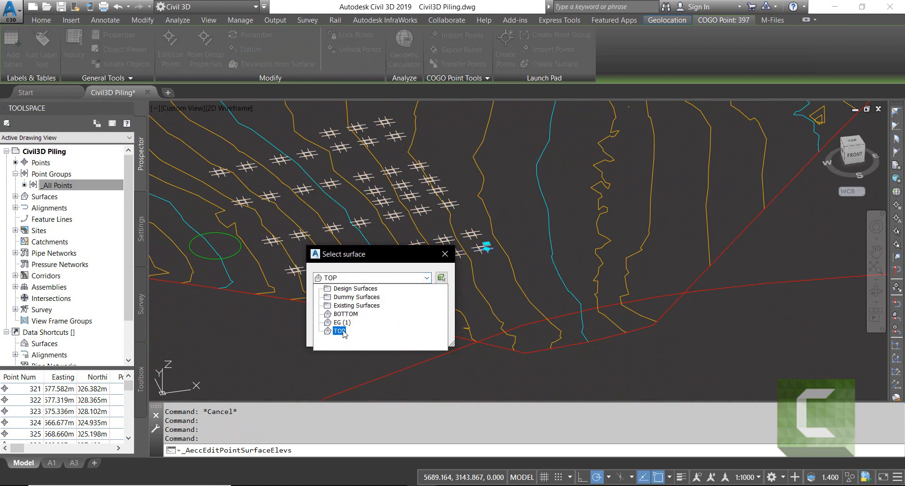
pyautogui.click(339, 331)
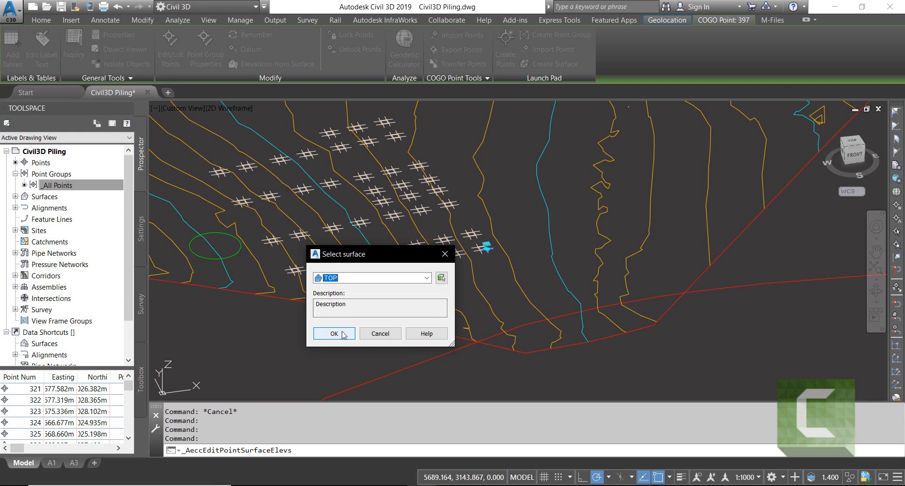
pyautogui.click(334, 333)
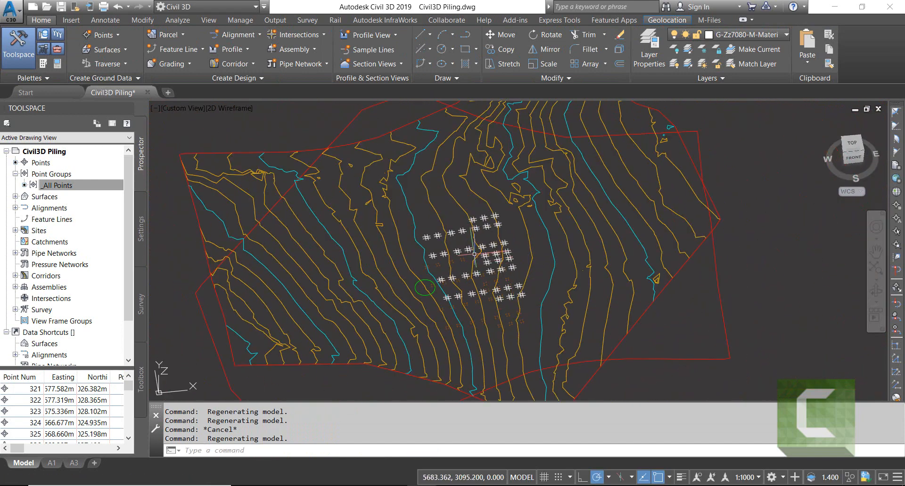
# Copy the pile points (CP) with a displacement, resolving duplicates with Use next point number
pyautogui.write('CP')
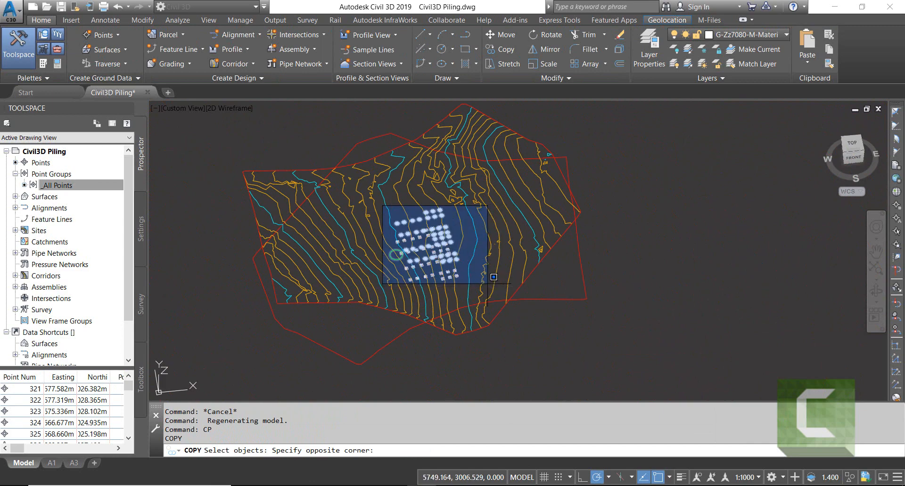
pyautogui.click(493, 277)
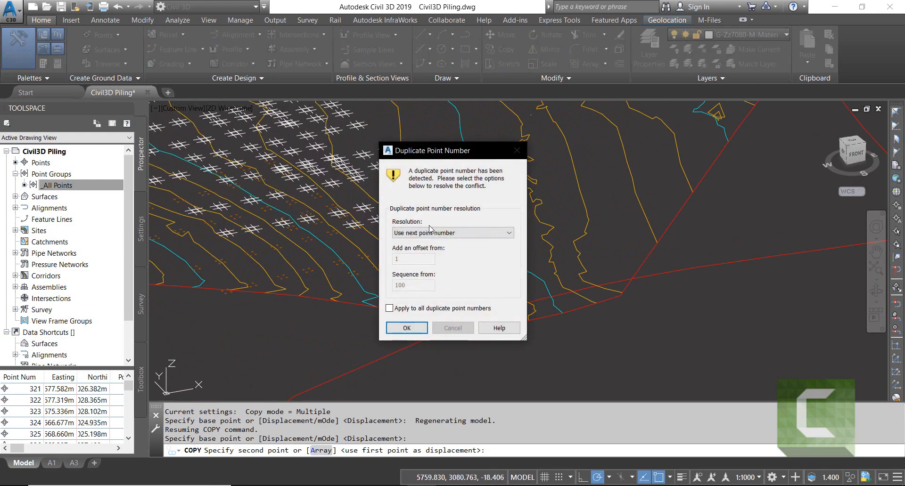
pyautogui.click(452, 232)
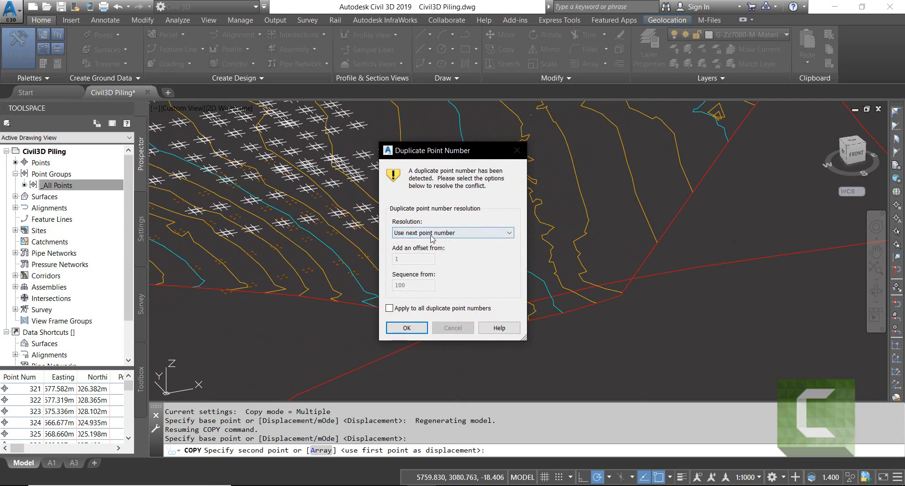
pyautogui.click(406, 328)
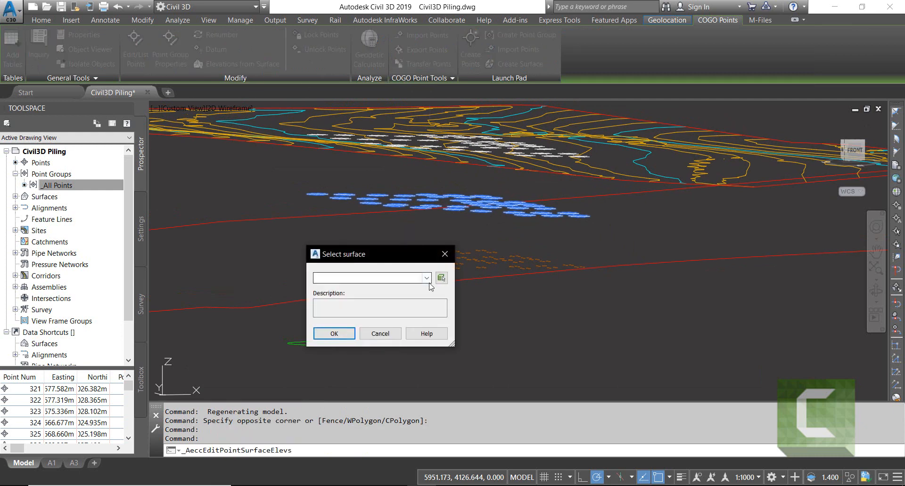
# Choose the target surface from the Select Surface list for the copied points' elevations
pyautogui.click(426, 278)
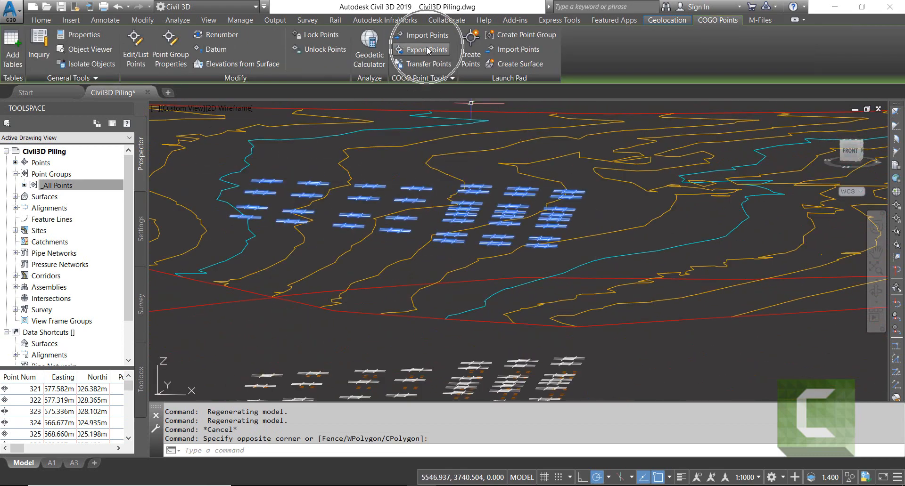
# Start the point export, keeping the PENZ comma-delimited format
pyautogui.click(427, 49)
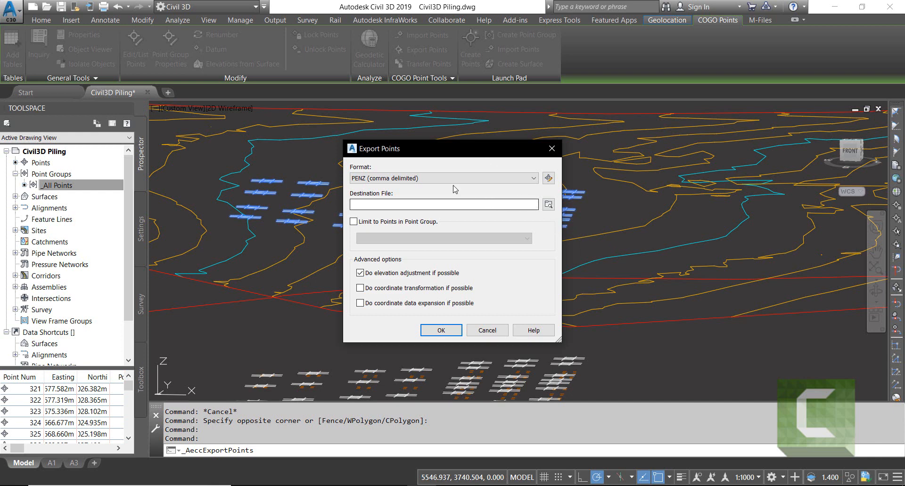
pyautogui.click(443, 178)
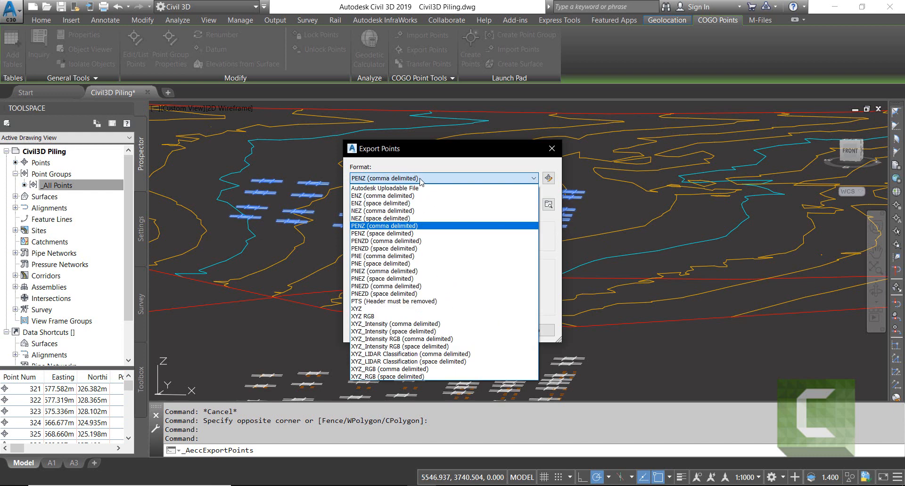
pyautogui.click(384, 225)
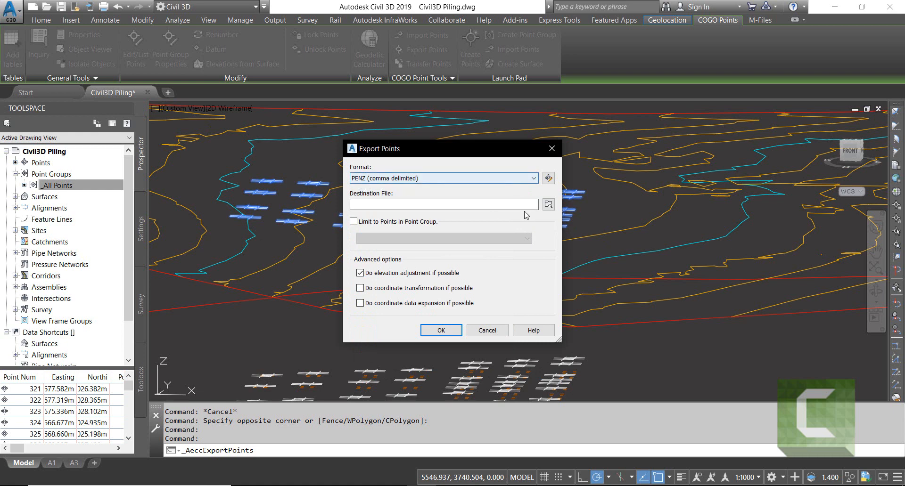
# Save the export as a file named Points in the Points folder
pyautogui.click(547, 204)
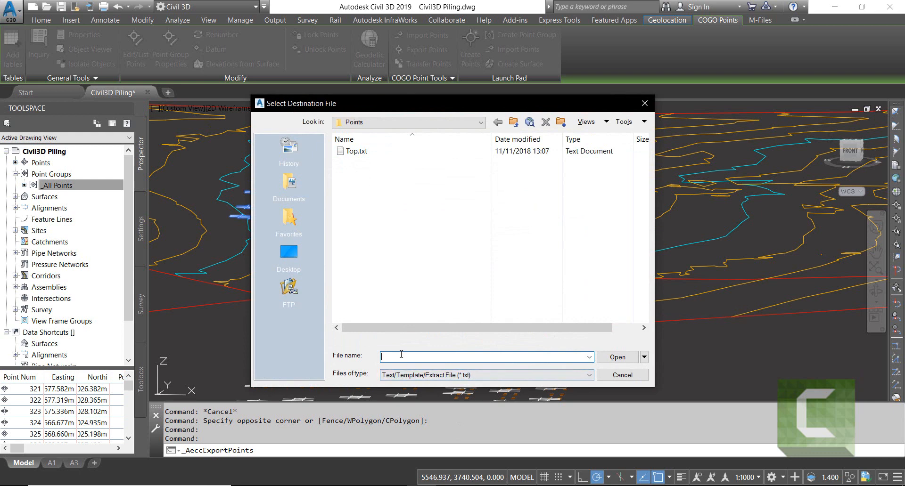
pyautogui.write('Points')
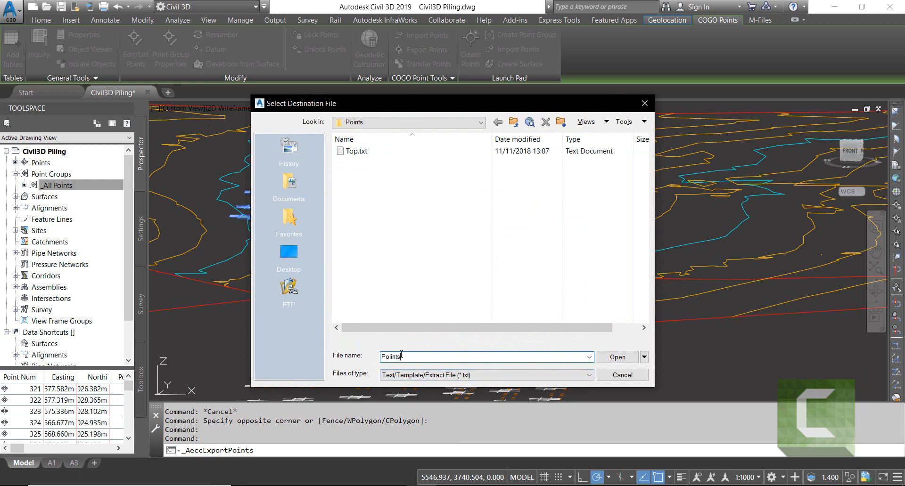
pyautogui.press('backspace')
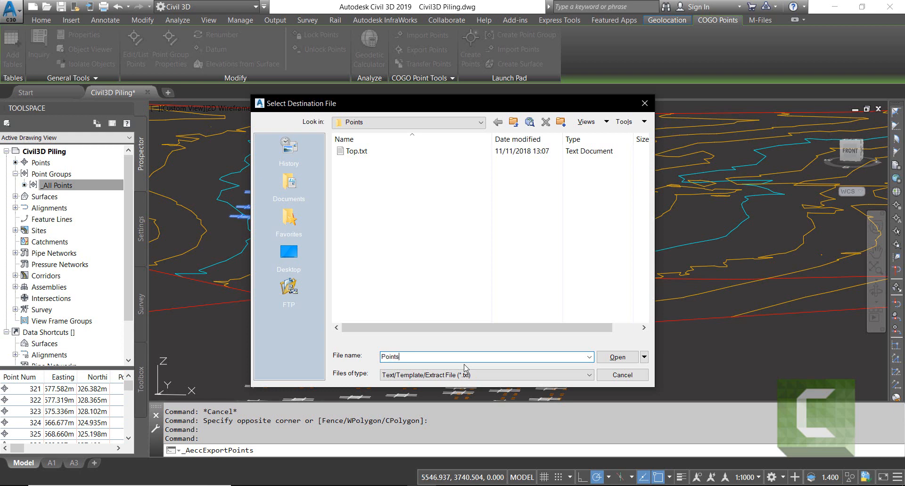
pyautogui.click(616, 357)
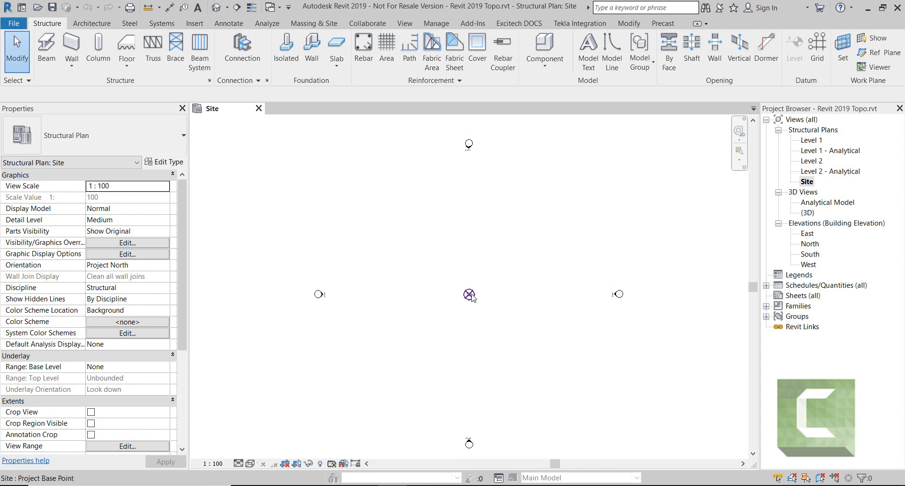
pyautogui.click(469, 295)
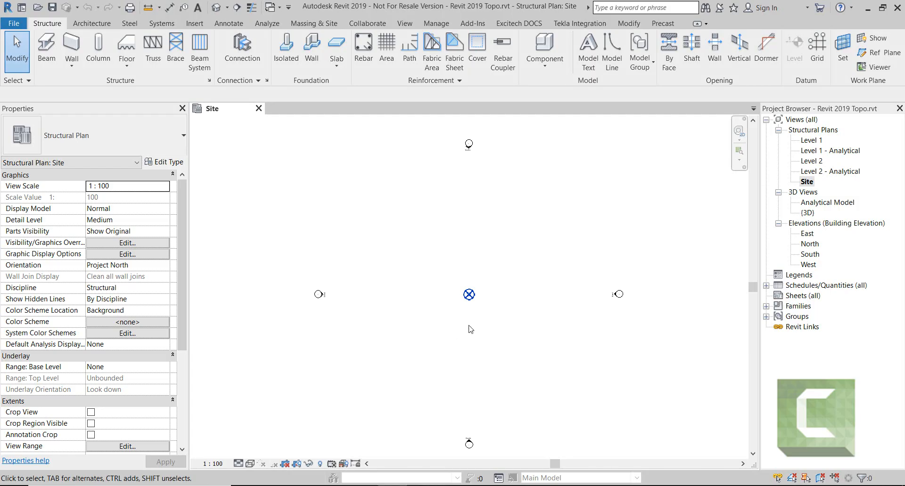
pyautogui.moveTo(479, 302)
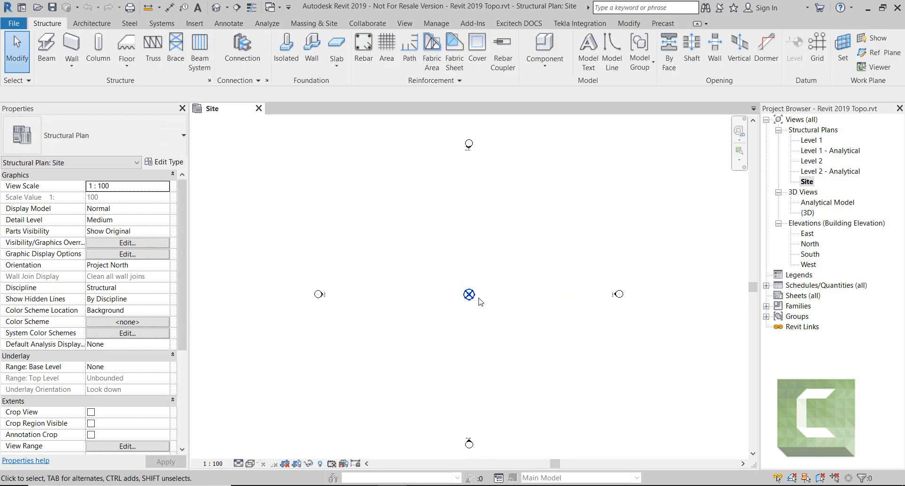
pyautogui.click(469, 295)
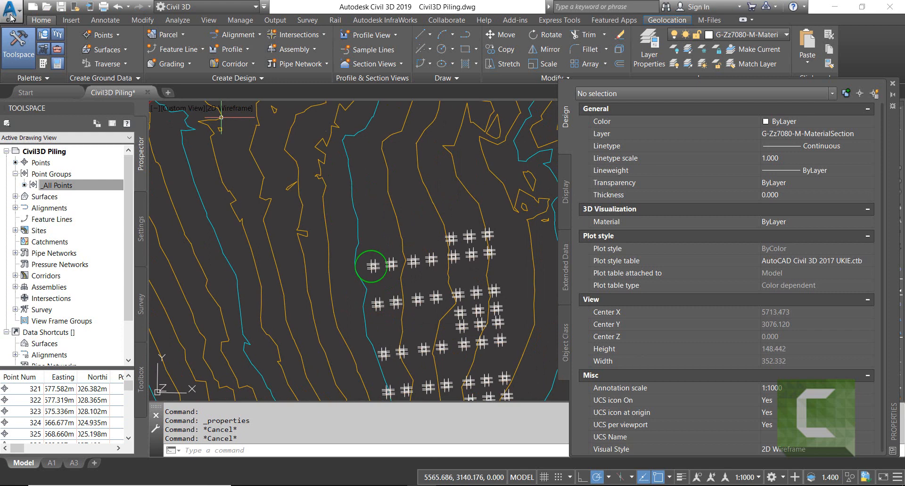
pyautogui.click(10, 7)
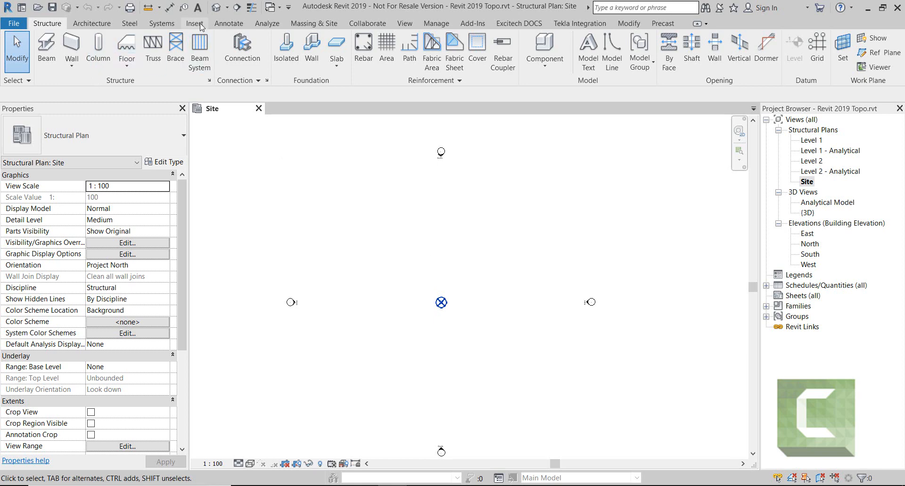
# Link the TESTCivil3D Piling-Model.dwg drawing into the project with Link CAD
pyautogui.click(194, 22)
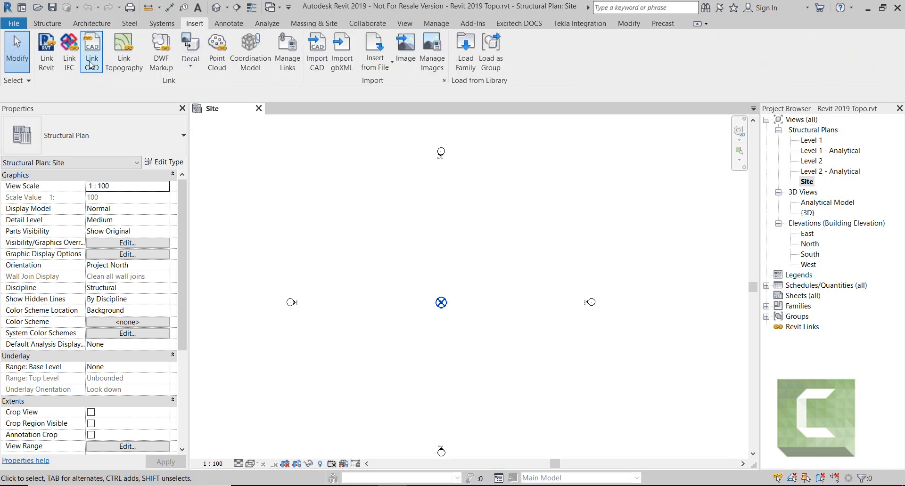
pyautogui.click(92, 52)
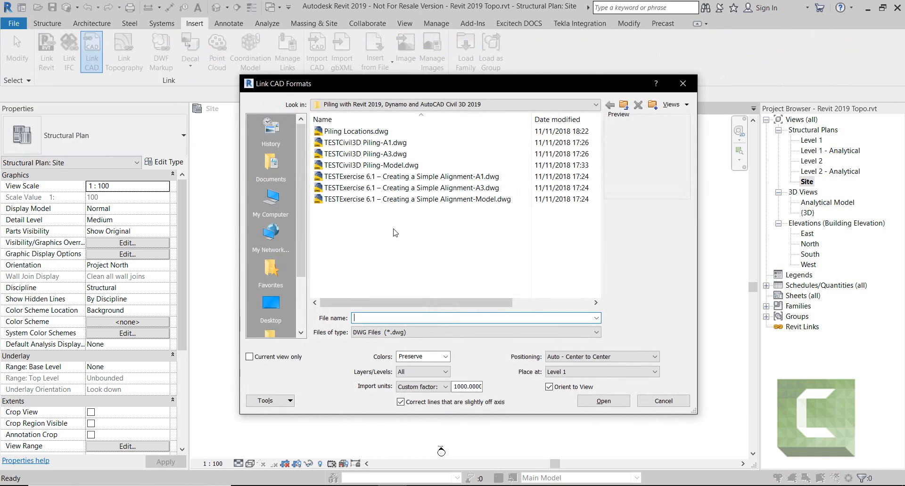
pyautogui.click(370, 165)
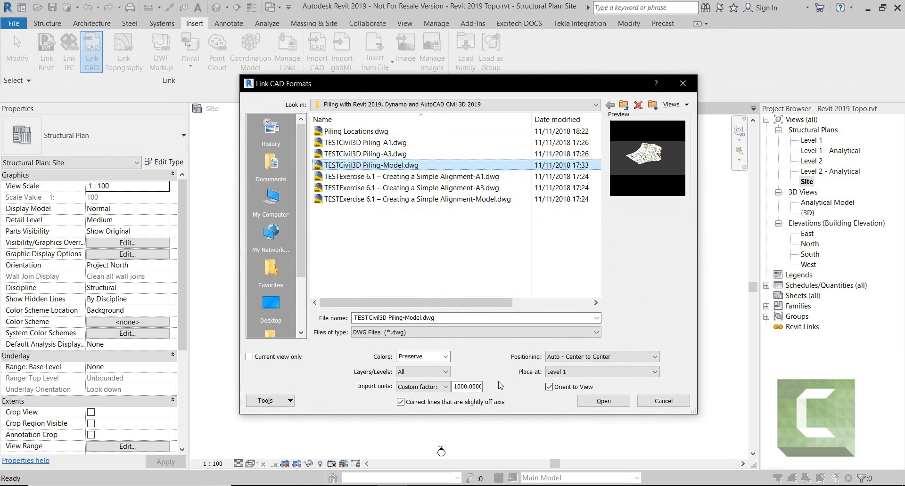
pyautogui.moveTo(652, 379)
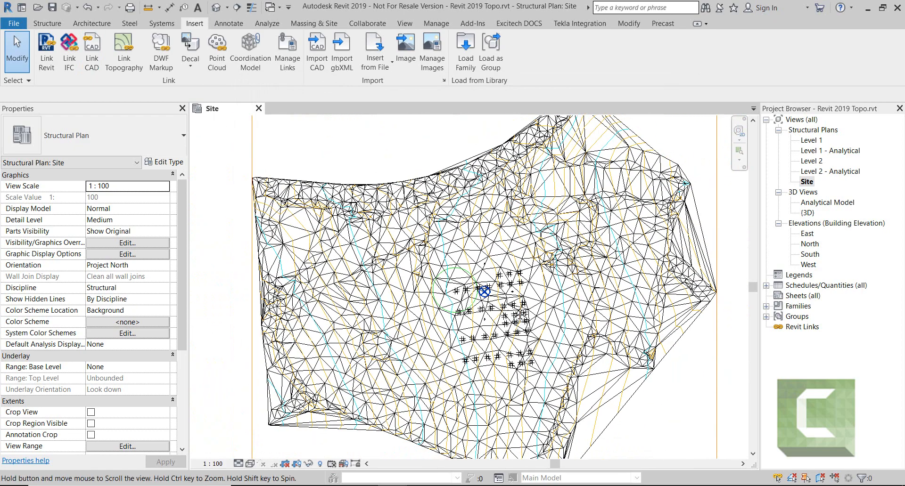
# In the {3D} view, tick Show imported categories under Imported Categories
pyautogui.doubleClick(806, 212)
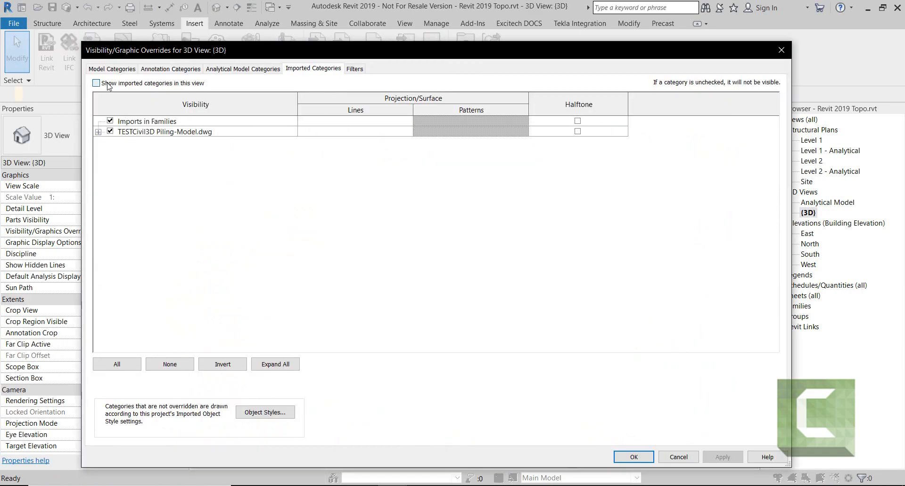
pyautogui.click(633, 457)
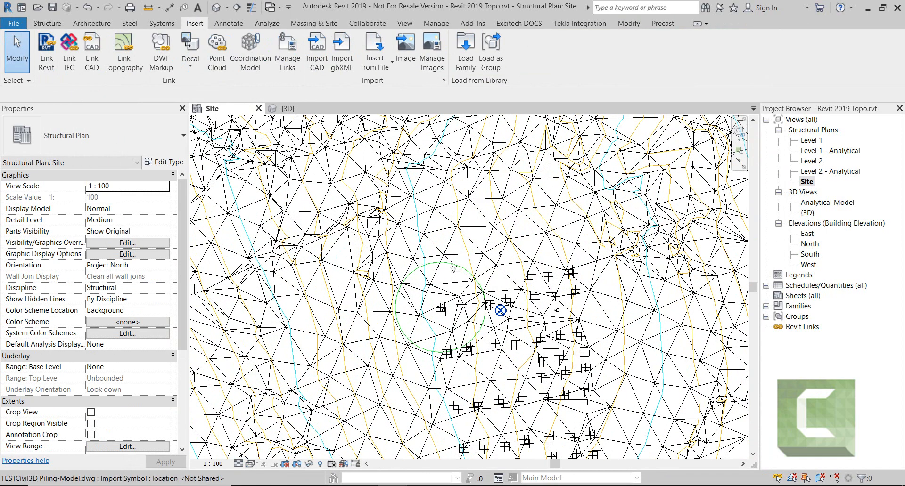
# Check the linked piling DWG in the Site plan and switch to the {3D} view
pyautogui.click(501, 311)
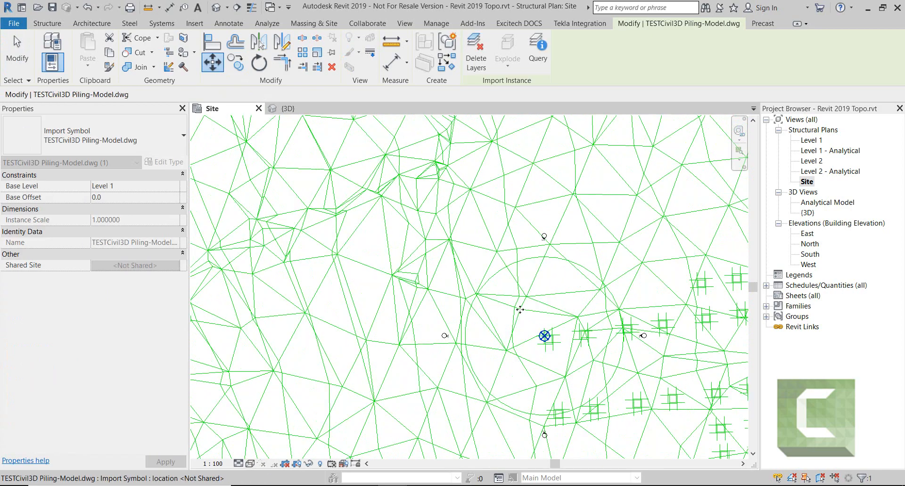
pyautogui.click(194, 22)
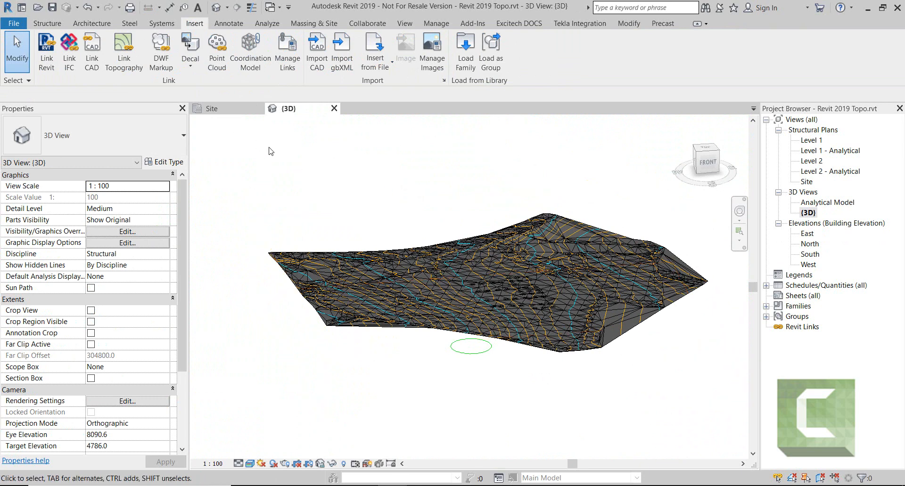
pyautogui.moveTo(260, 139)
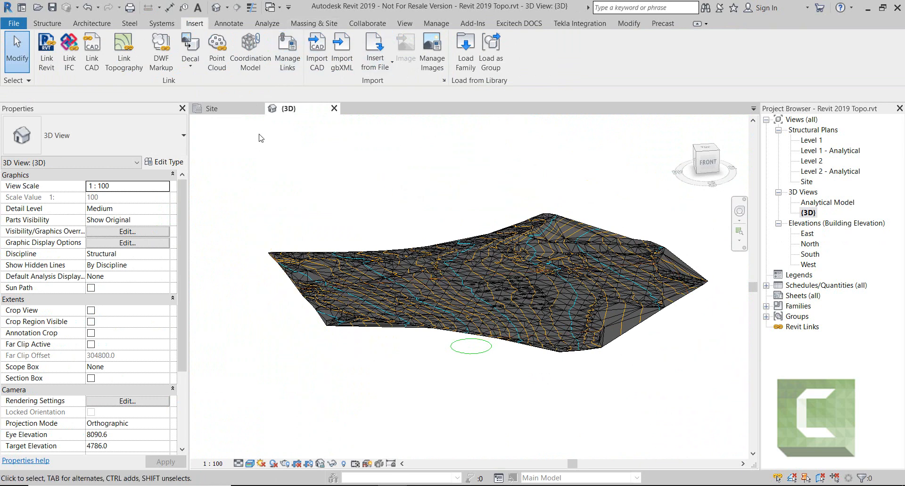
pyautogui.moveTo(122, 52)
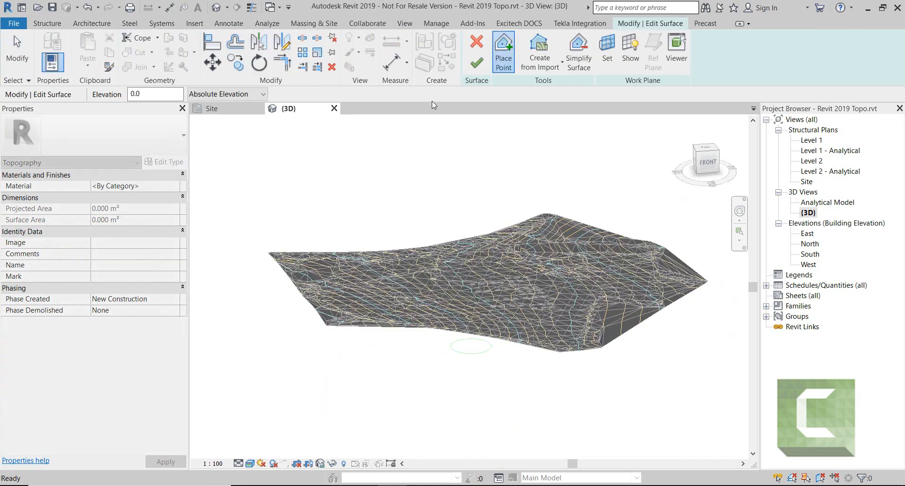
# Build a toposurface from the linked import using only the G-Zz40-M-SurfacesTriangles layer
pyautogui.click(538, 52)
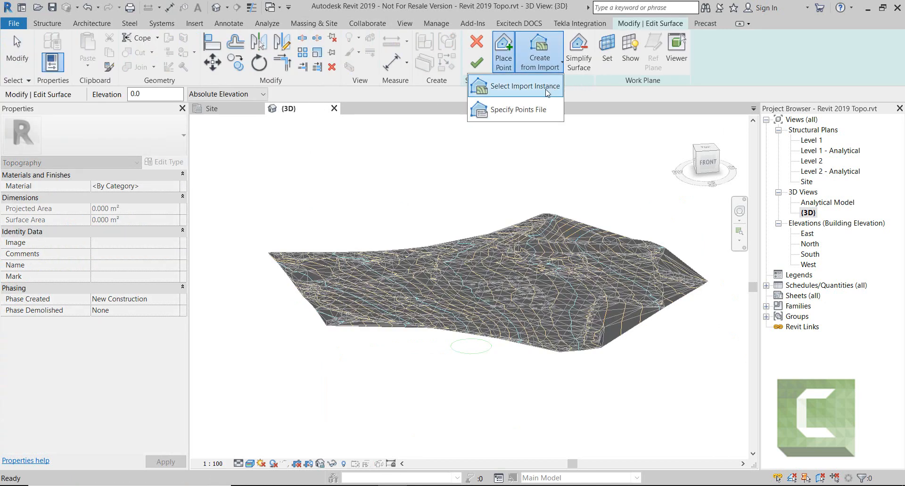
pyautogui.click(521, 86)
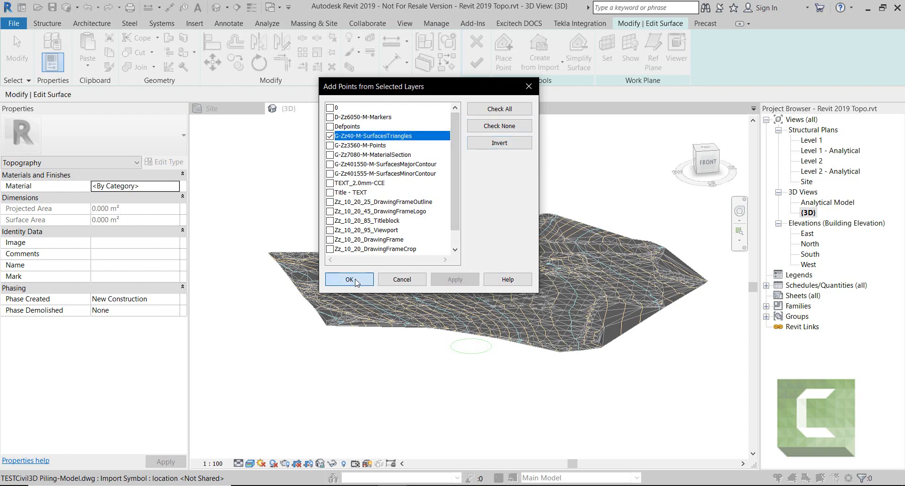
pyautogui.click(348, 279)
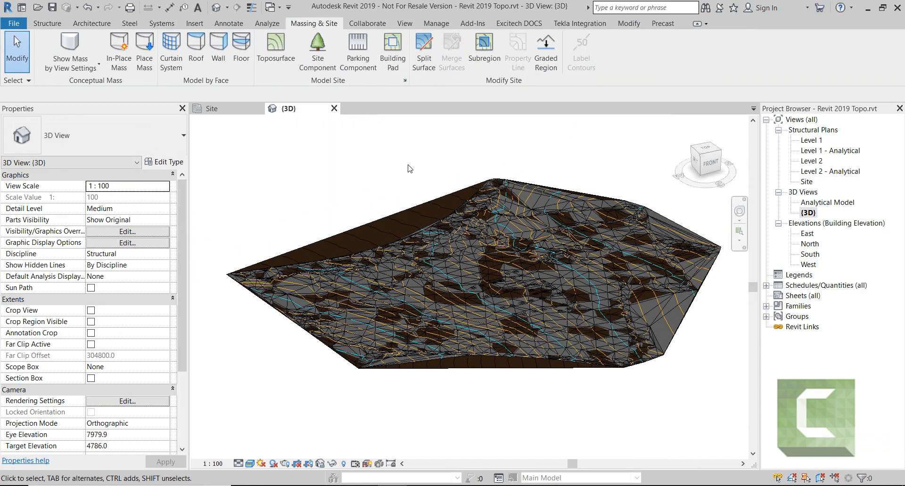
# Hide the imported DWG via Visibility/Graphics Imported Categories and give the toposurface a grass material
pyautogui.click(126, 231)
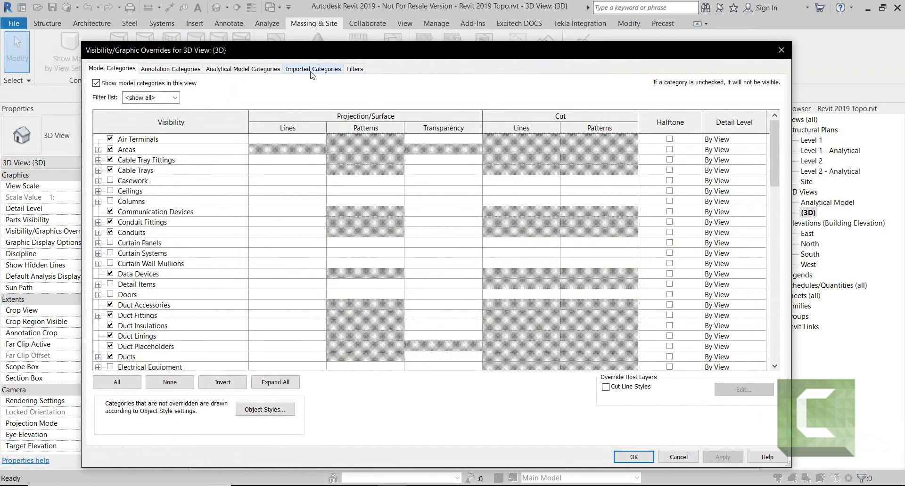
pyautogui.click(313, 69)
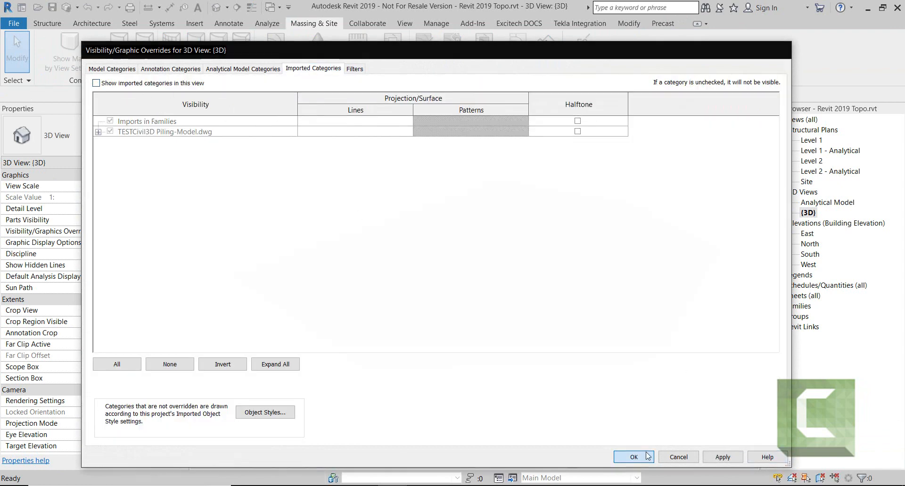
pyautogui.click(635, 457)
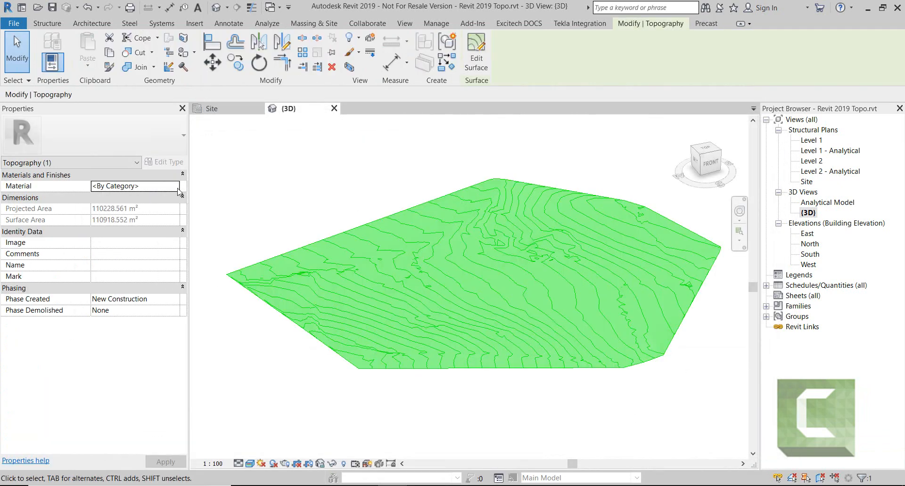
pyautogui.click(180, 186)
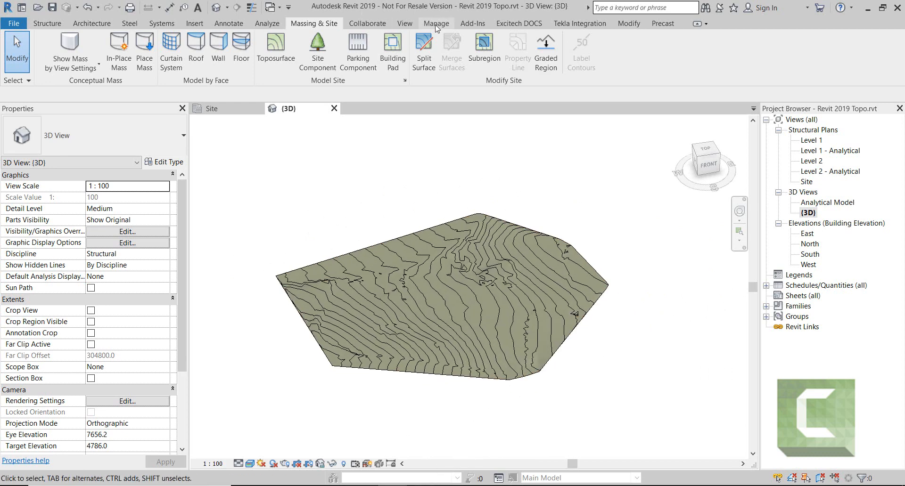
# Launch Dynamo and point the File Path node at Desktop > Points > Points.txt
pyautogui.click(435, 23)
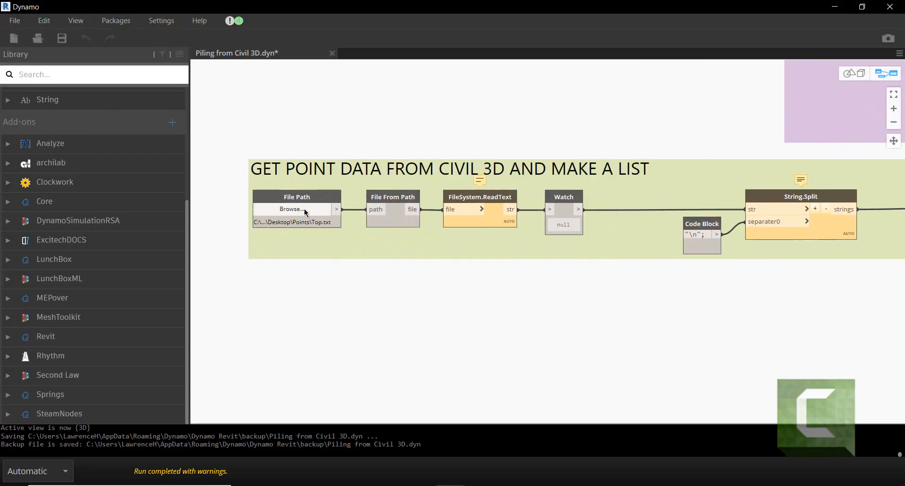
pyautogui.click(291, 209)
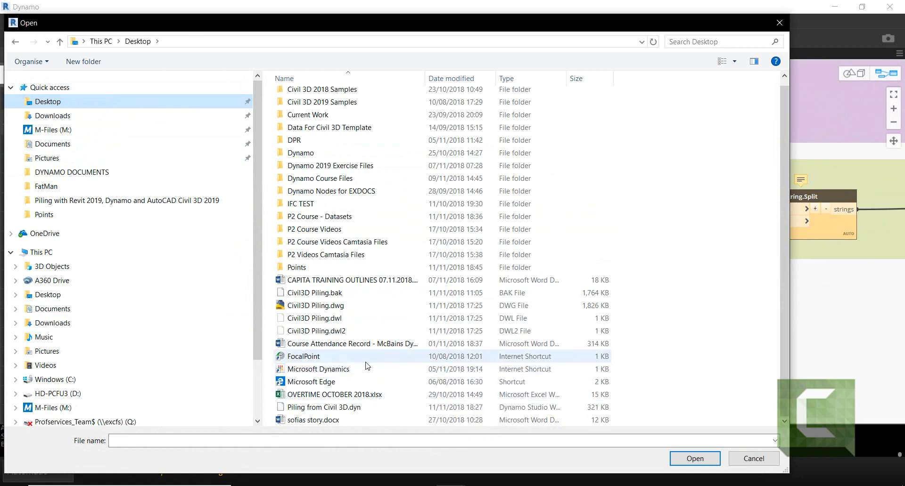
pyautogui.click(296, 266)
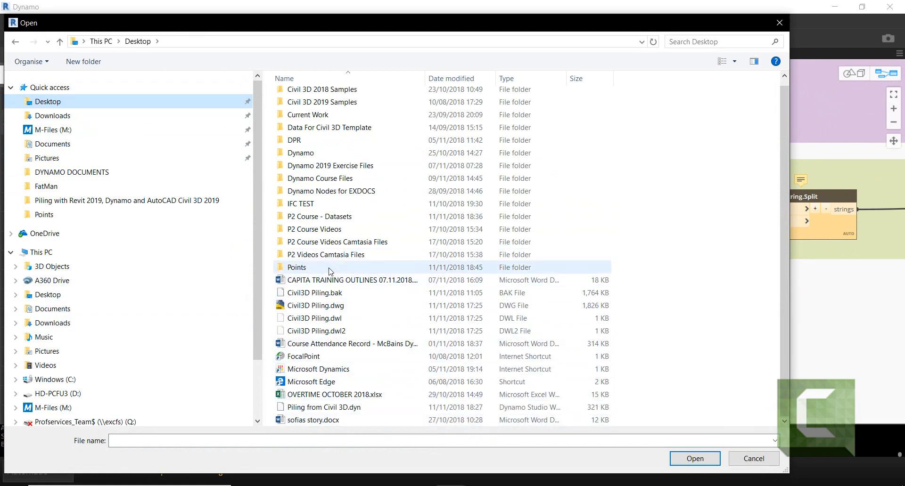
pyautogui.doubleClick(296, 267)
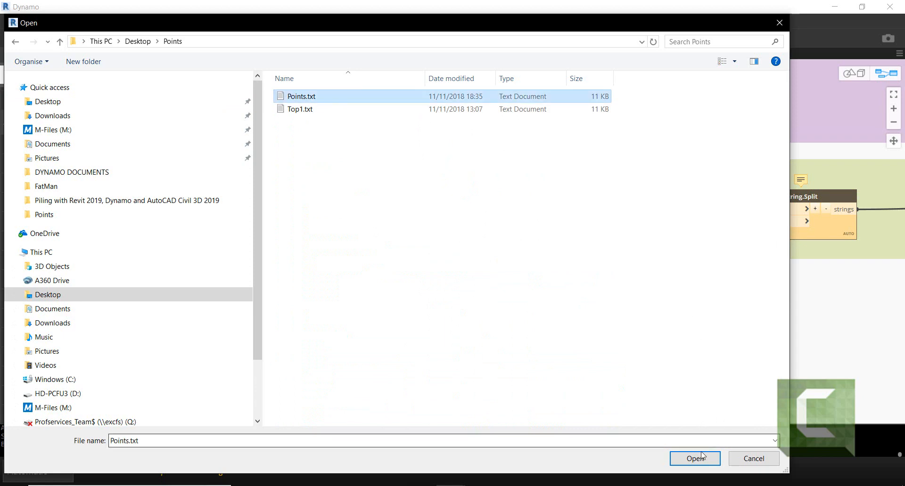
pyautogui.click(694, 458)
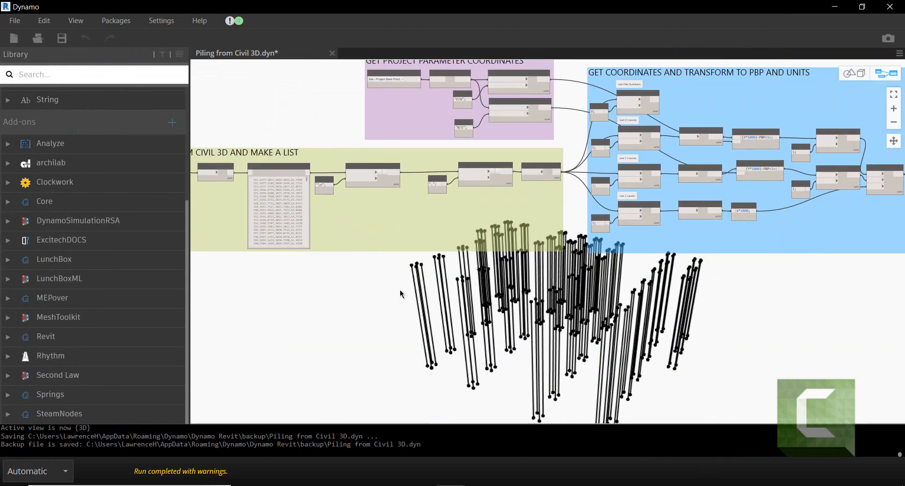
pyautogui.moveTo(417, 277)
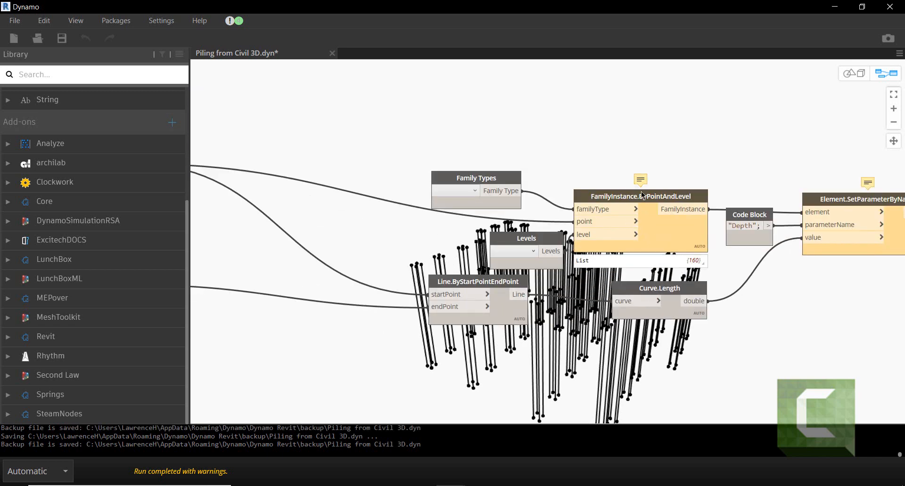
# Choose CHS Pile:600mm Diameter as the family type and Level 1 as the placement level
pyautogui.click(473, 190)
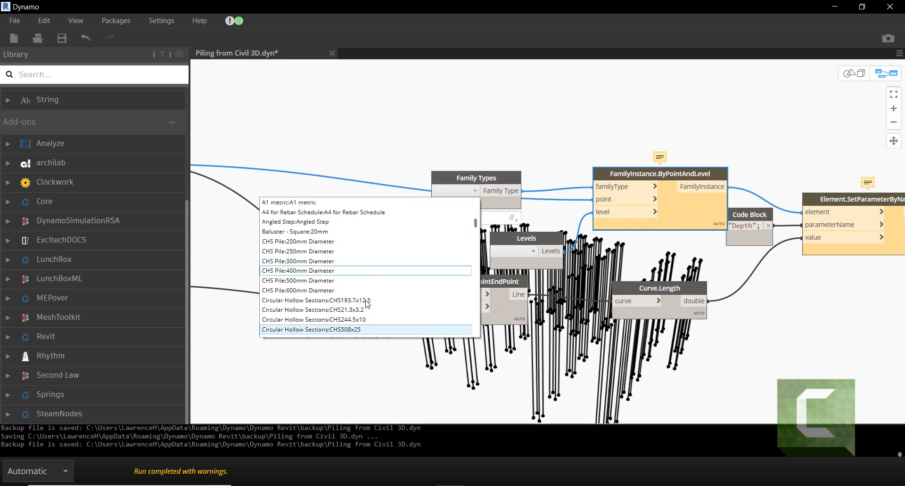
pyautogui.click(298, 290)
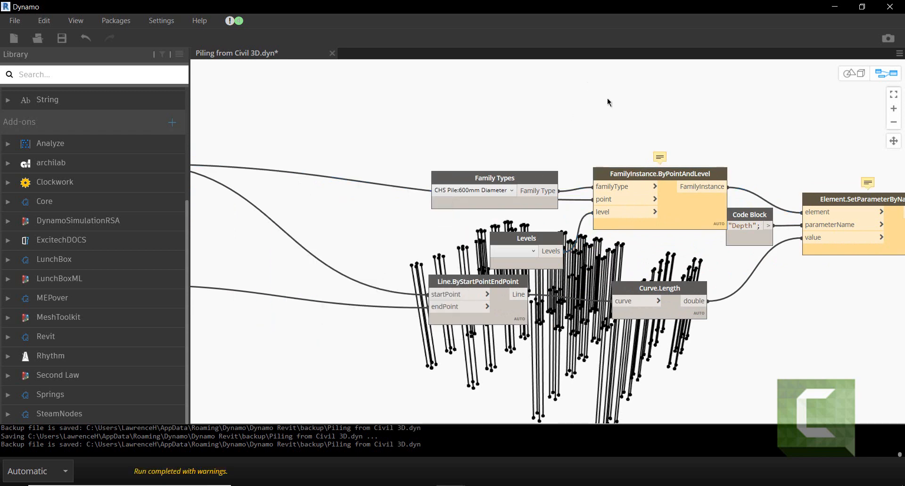
pyautogui.click(511, 251)
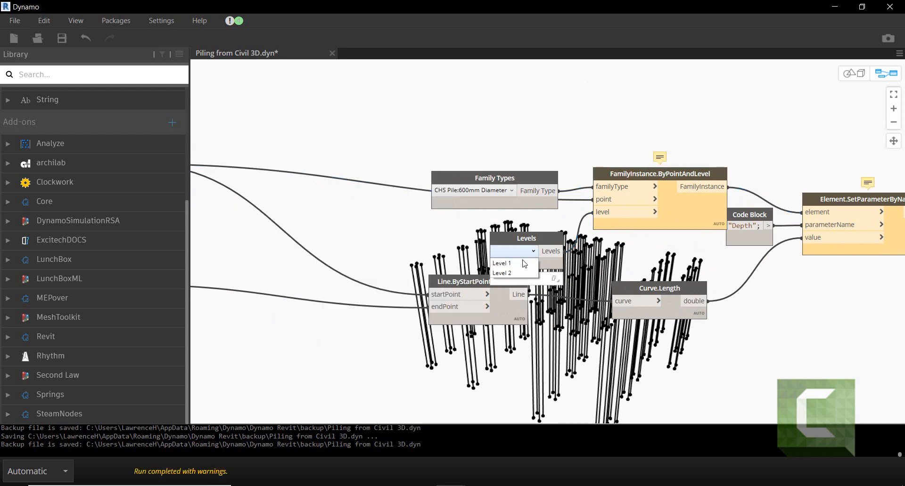
pyautogui.click(501, 263)
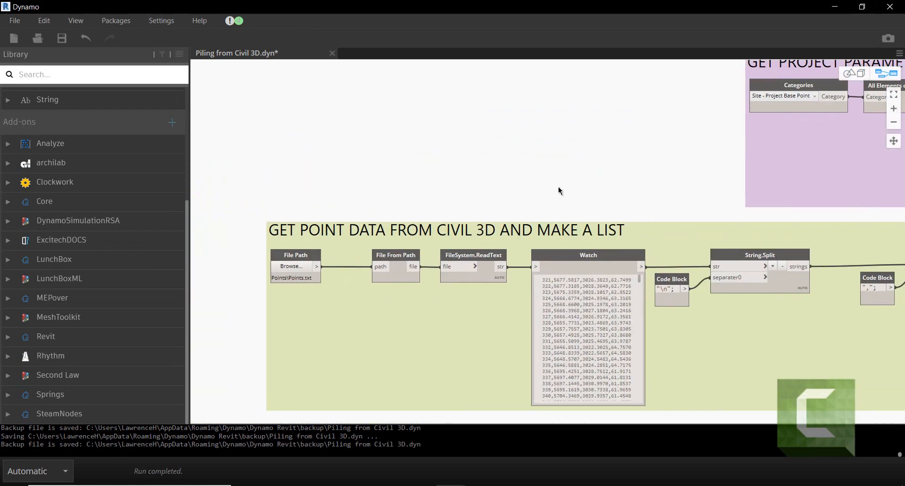
pyautogui.moveTo(556, 213)
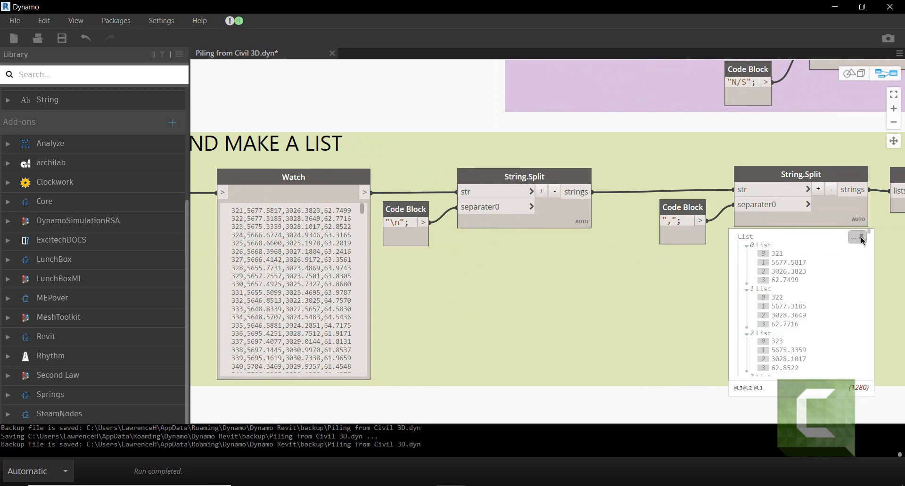
pyautogui.moveTo(862, 245)
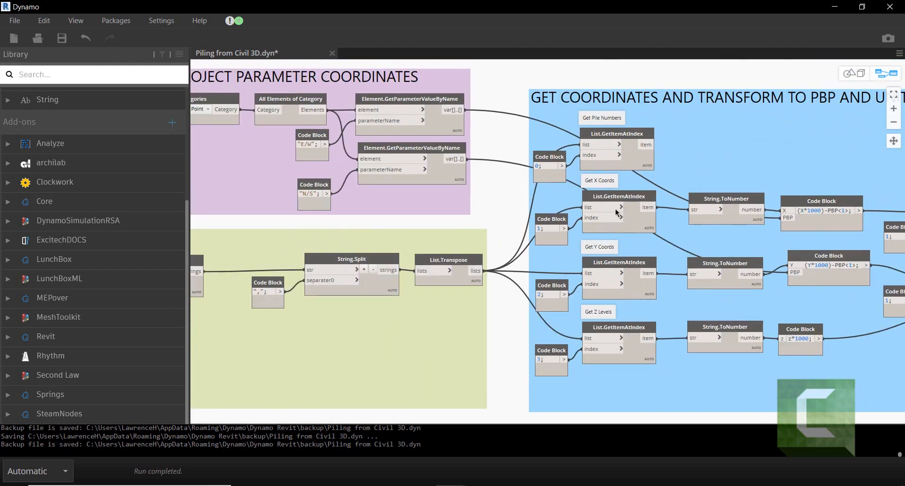
pyautogui.moveTo(673, 163)
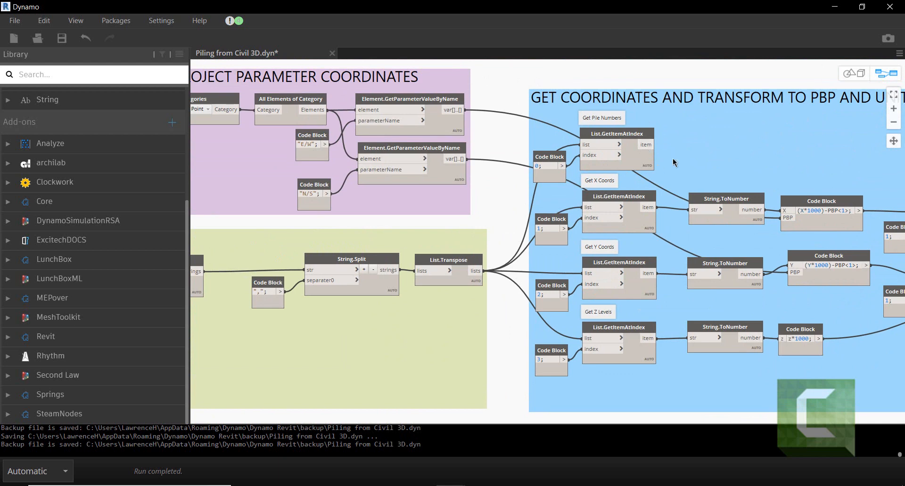
pyautogui.moveTo(654, 170)
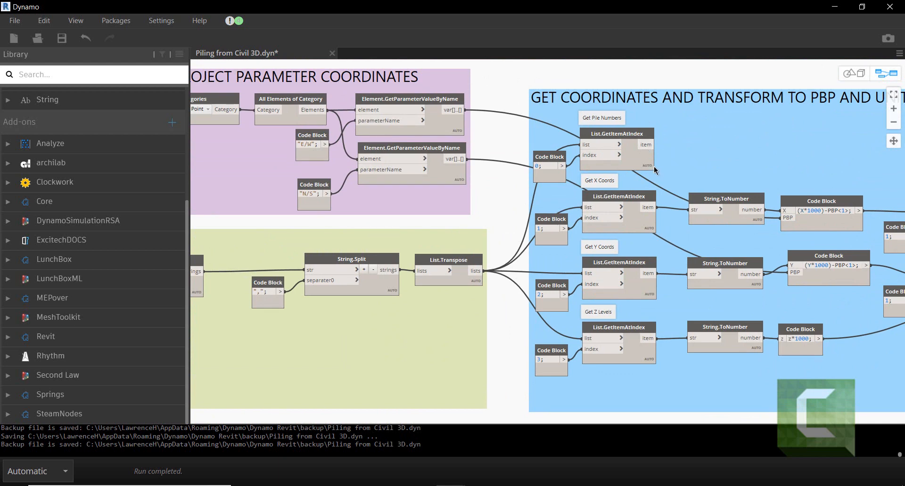
pyautogui.moveTo(616, 318)
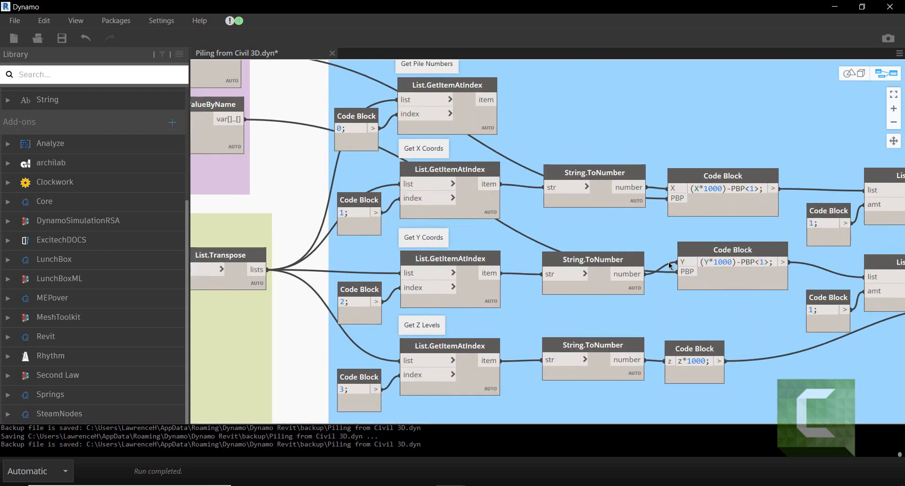
pyautogui.moveTo(658, 272)
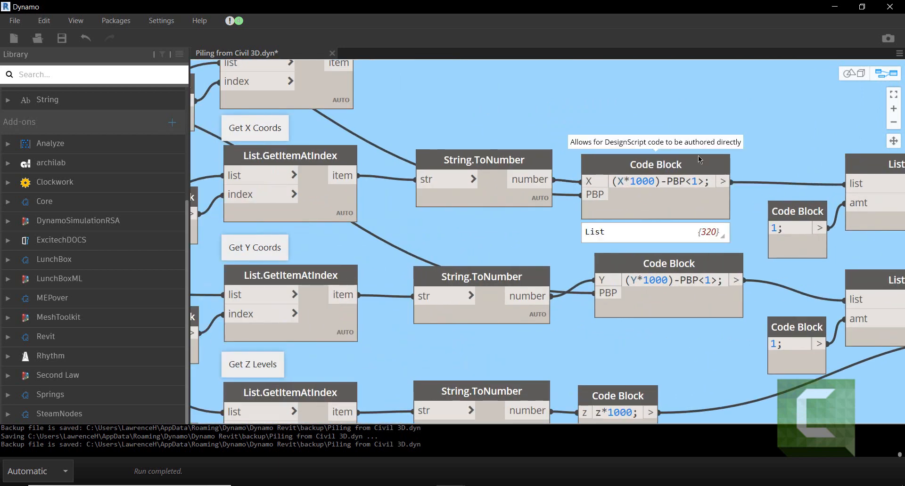
pyautogui.moveTo(660, 218)
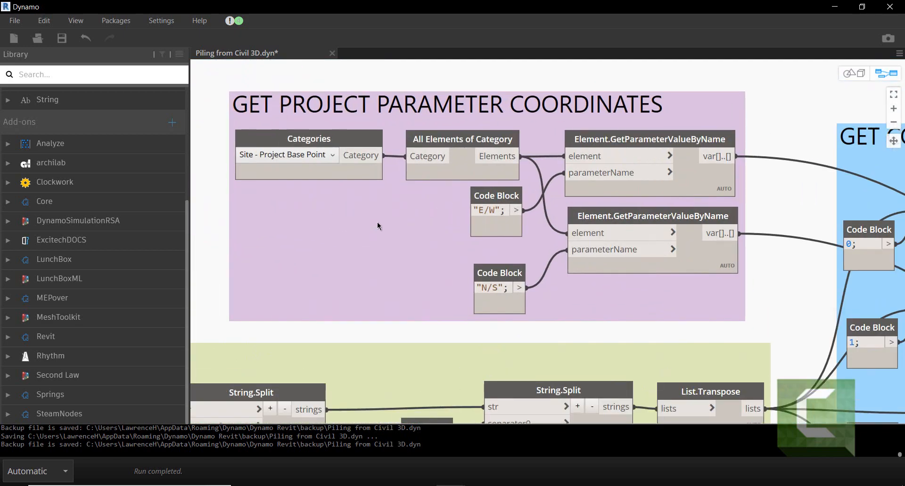
pyautogui.scroll(-3)
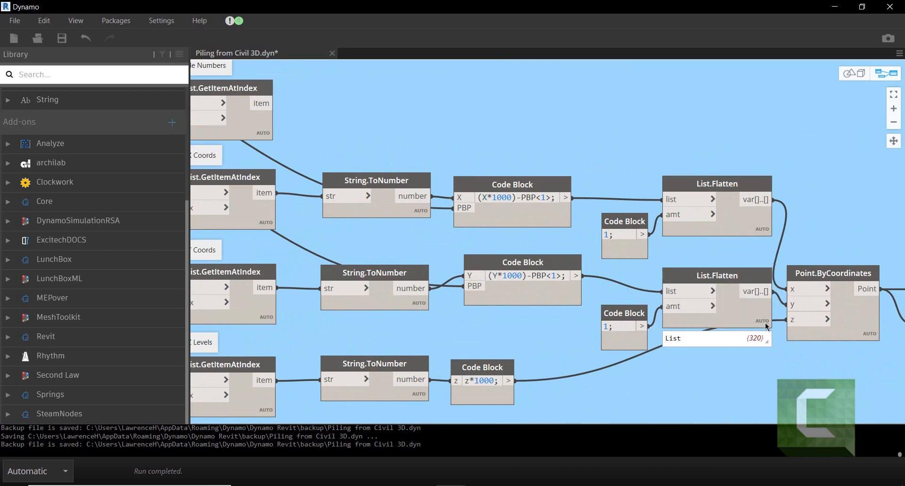
pyautogui.click(762, 340)
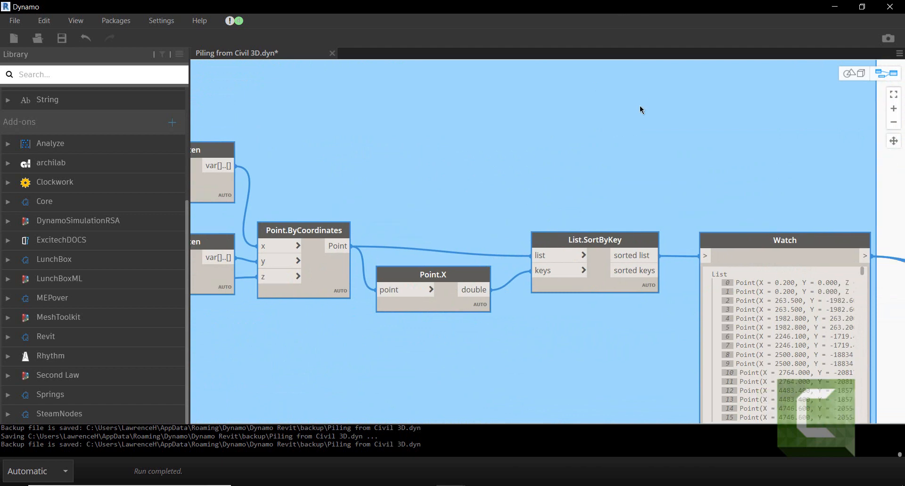
pyautogui.moveTo(643, 115)
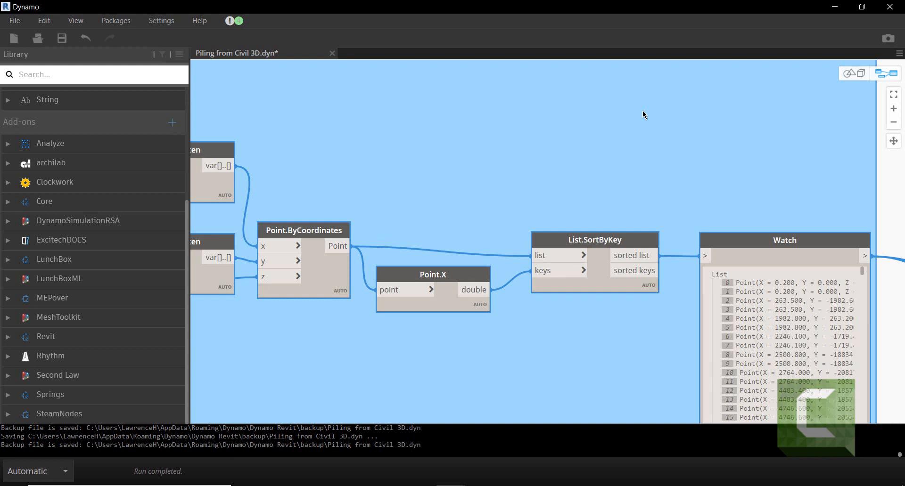
pyautogui.moveTo(364, 248)
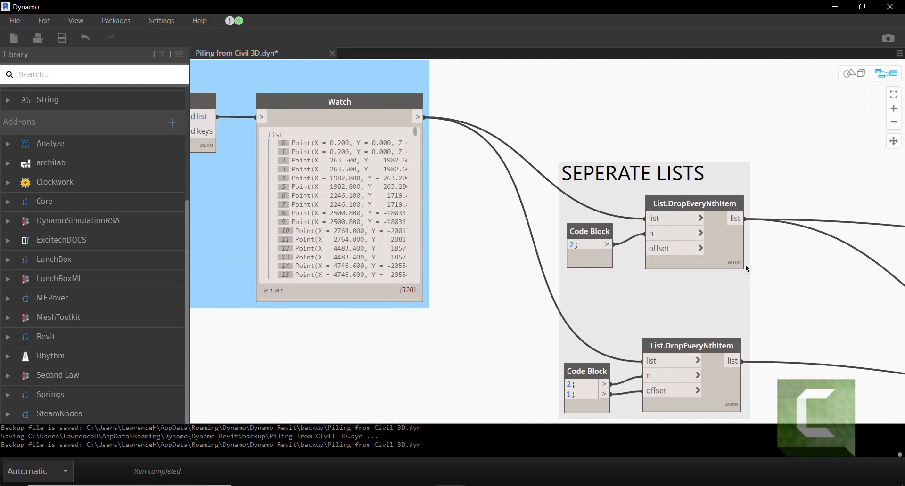
pyautogui.moveTo(321, 291)
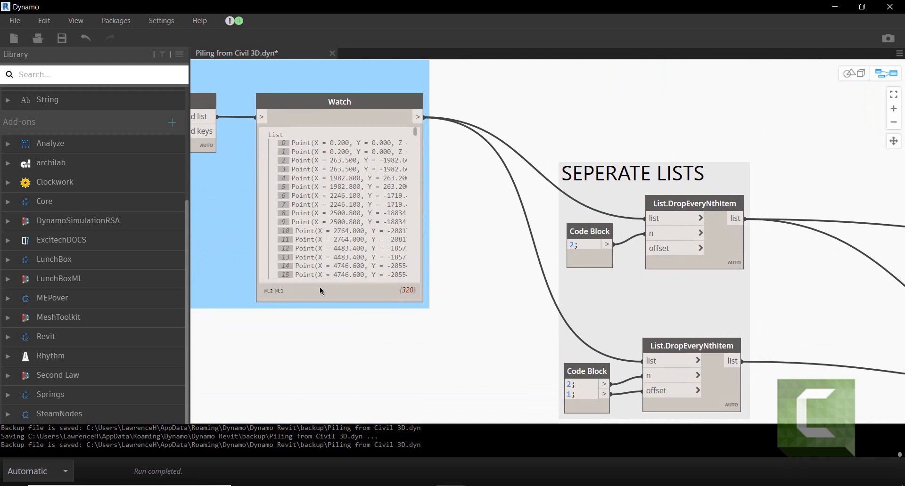
pyautogui.hscroll(3)
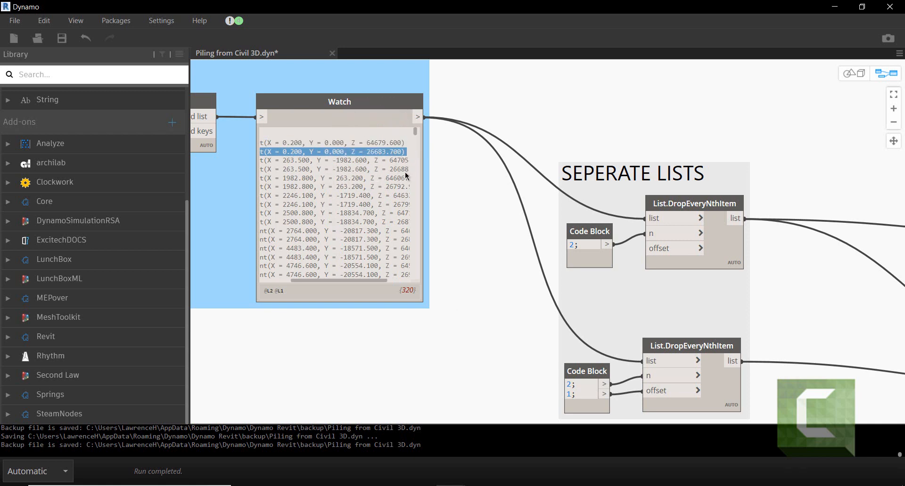
pyautogui.moveTo(389, 161)
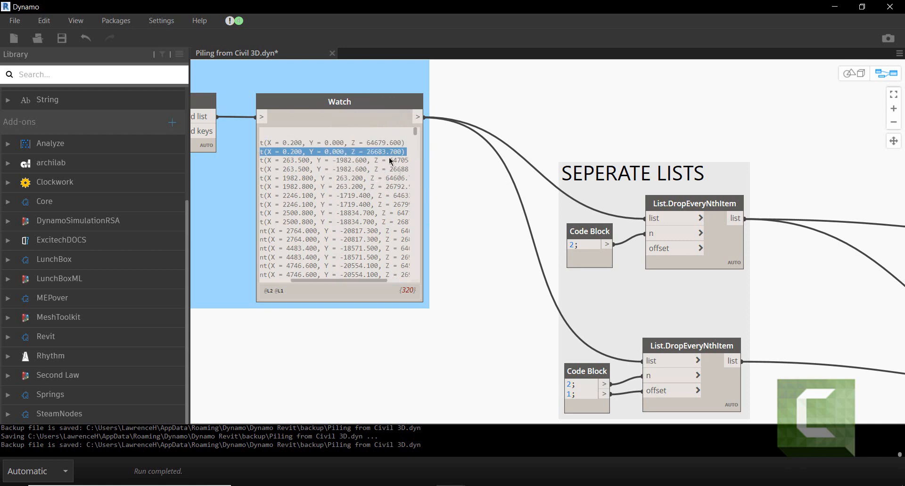